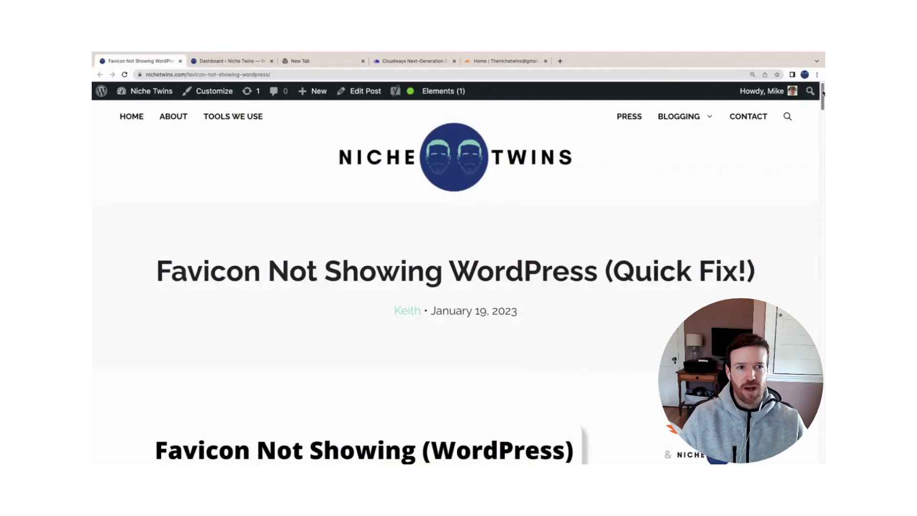
# - Scroll the 'Favicon Not Showing WordPress' post down to its 'Re-upload Favicon Image' section
pyautogui.scroll(-3)
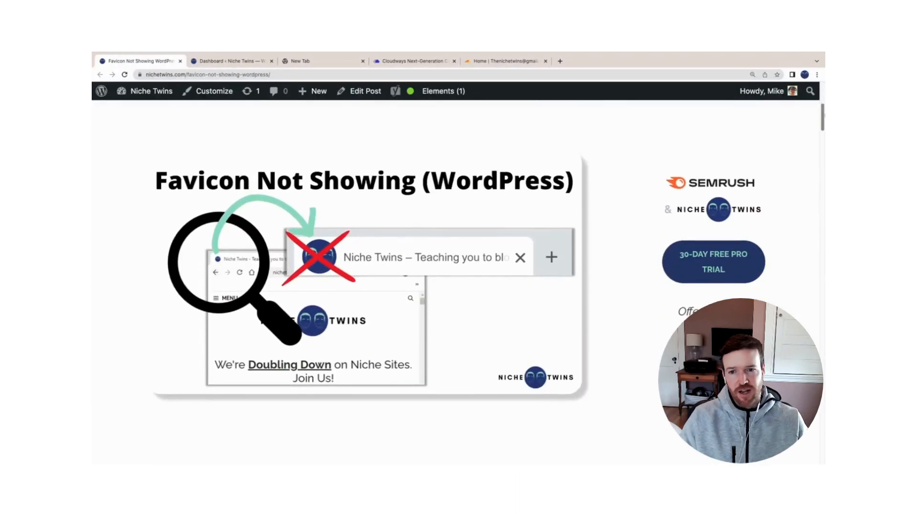
pyautogui.scroll(-3)
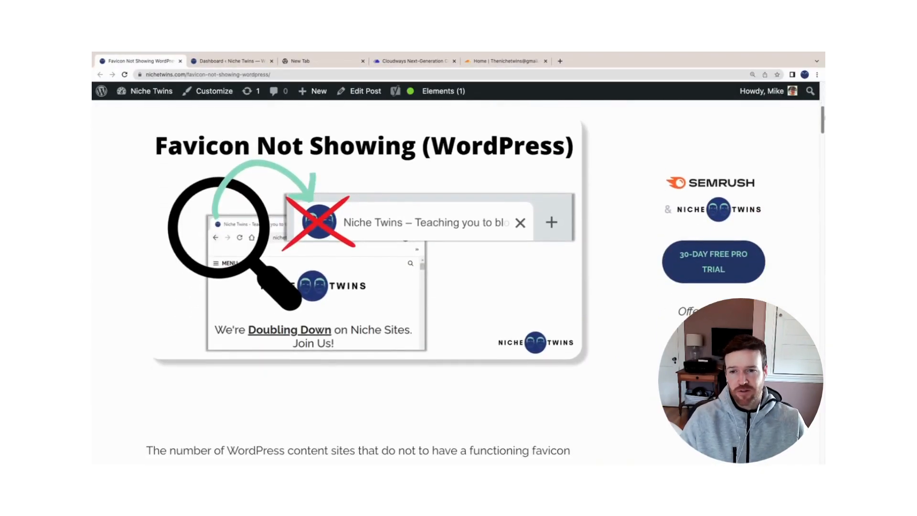
pyautogui.scroll(-3)
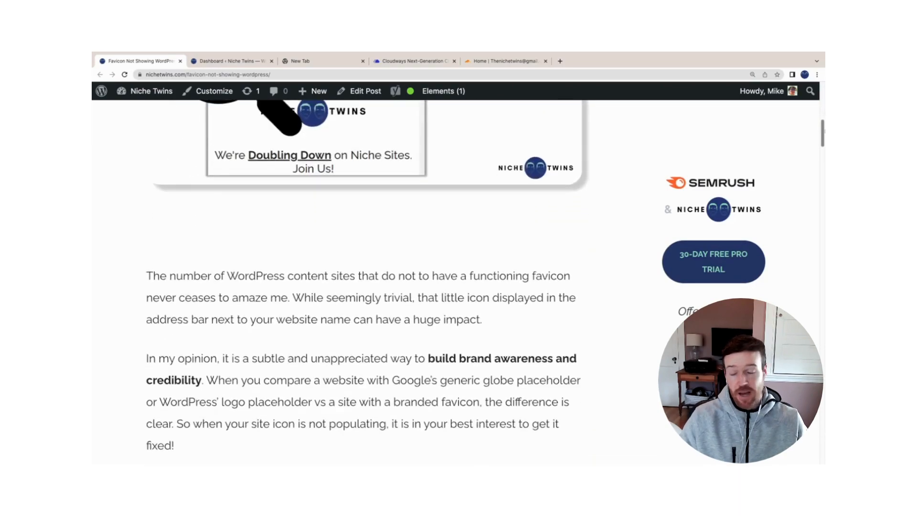
pyautogui.scroll(-3)
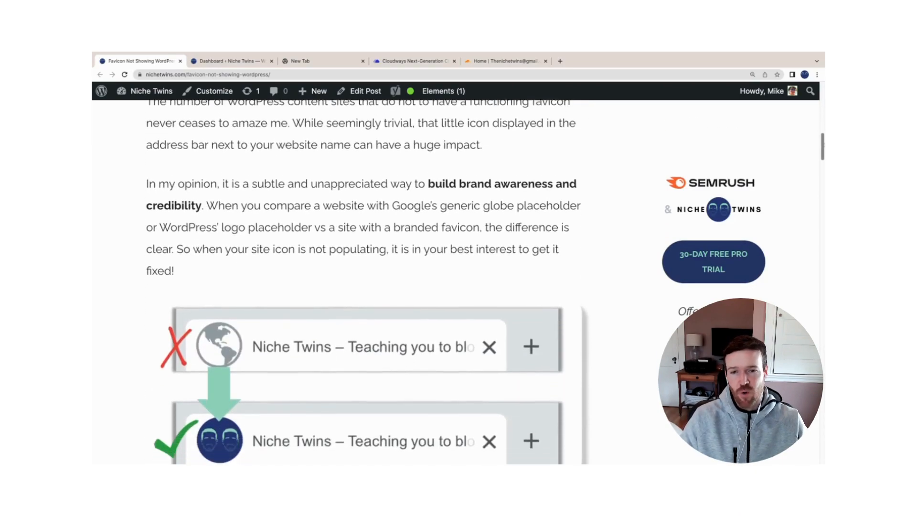
pyautogui.scroll(-3)
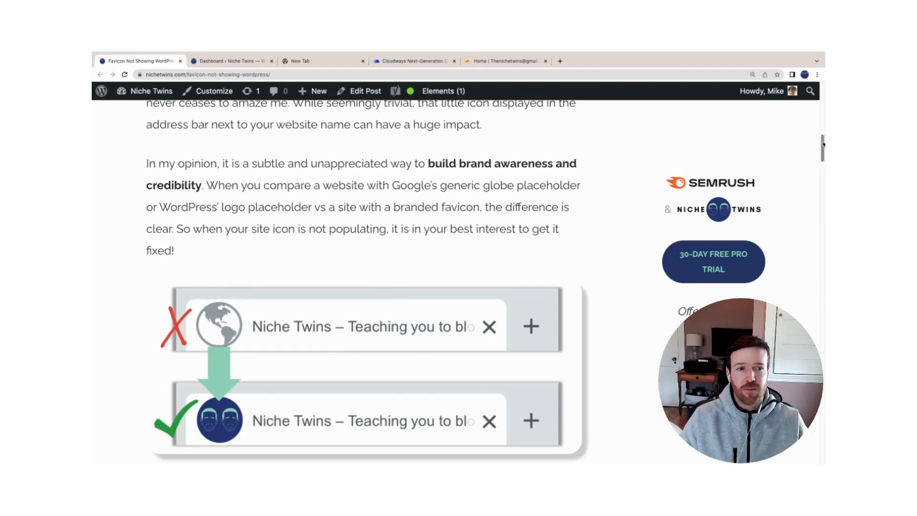
pyautogui.scroll(-3)
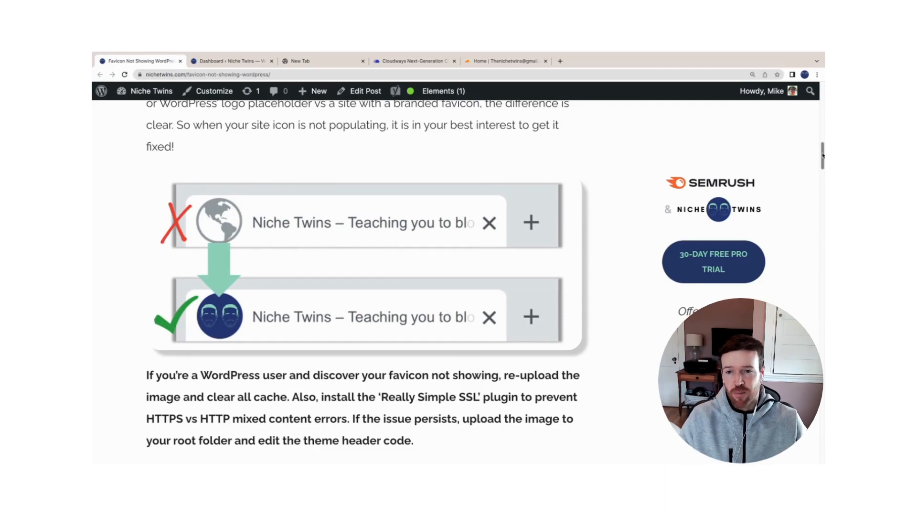
pyautogui.scroll(-3)
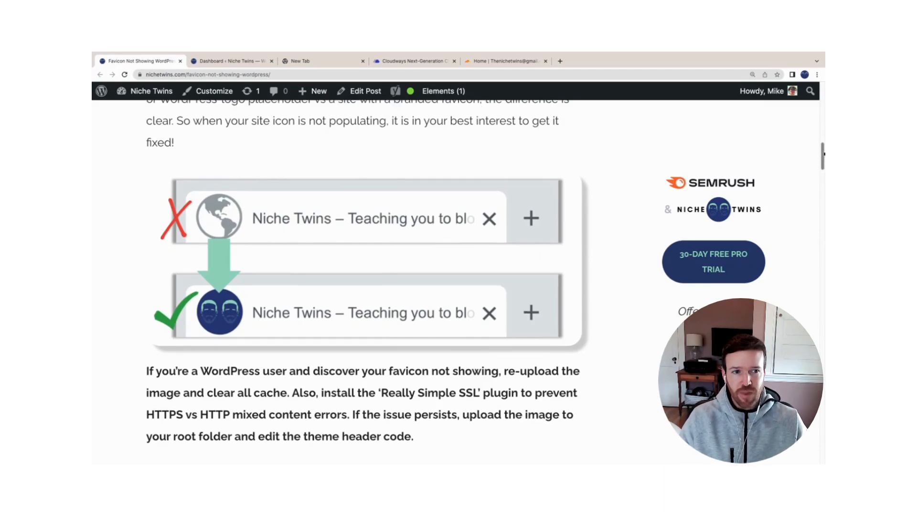
pyautogui.scroll(-3)
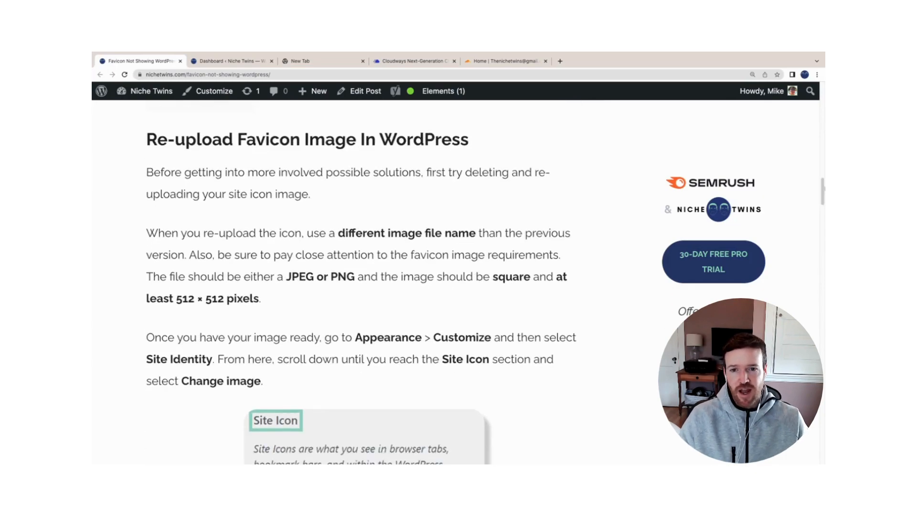
pyautogui.moveTo(533, 154)
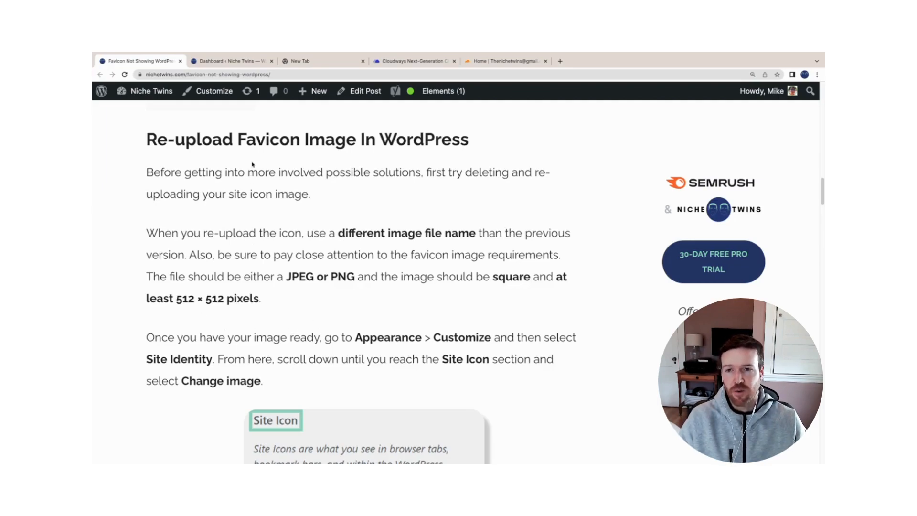
# - From the Dashboard tab, open Appearance > Customize for the Niche Twins site
pyautogui.click(231, 60)
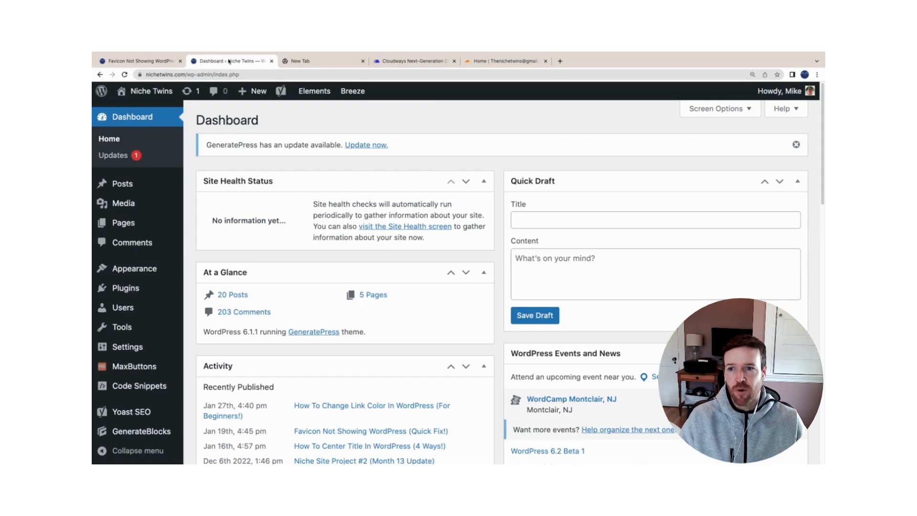
pyautogui.moveTo(134, 267)
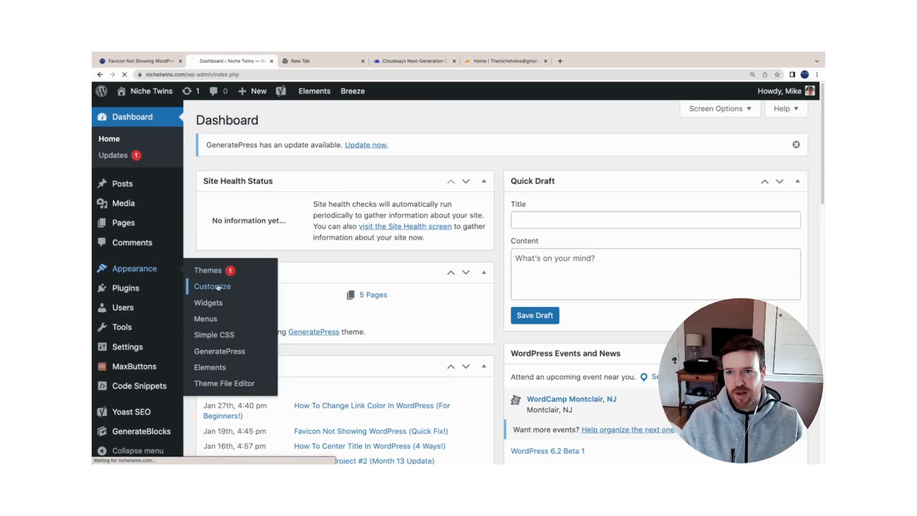
pyautogui.click(212, 286)
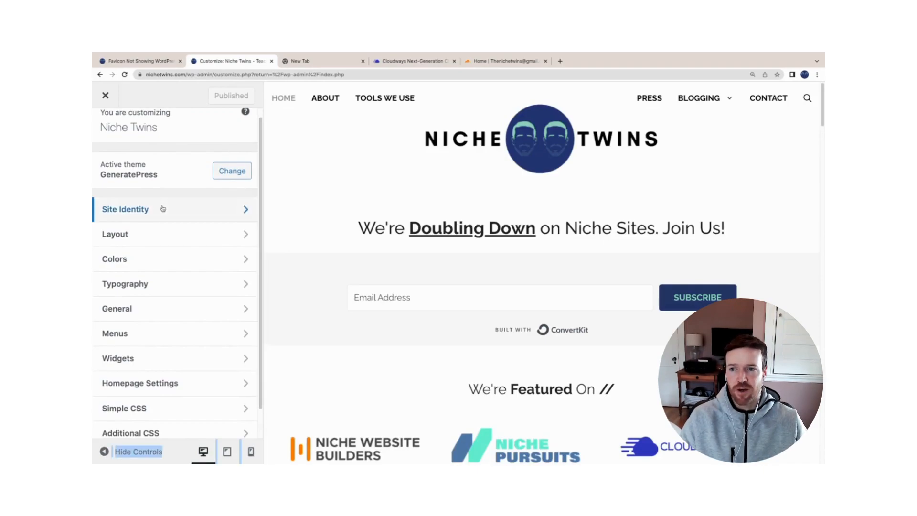
# - Review Site Identity's Site Icon picker without uploading, then return to the article
pyautogui.click(126, 209)
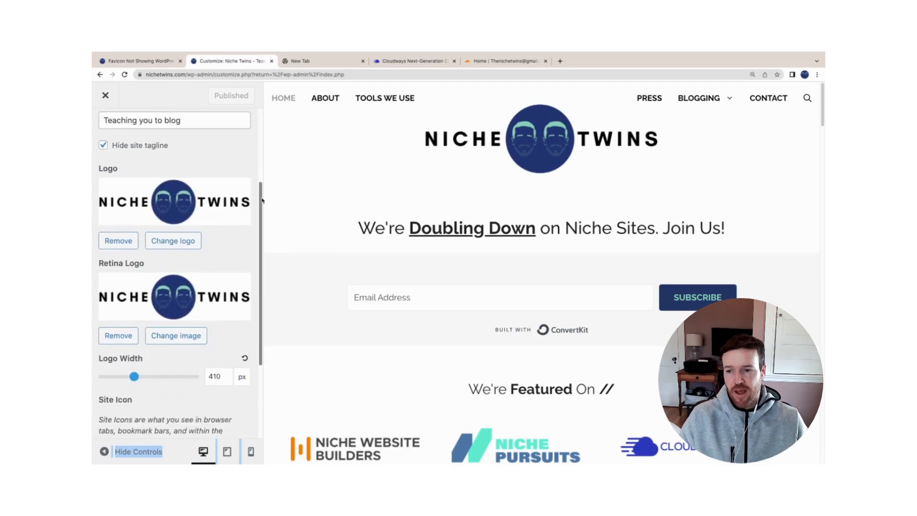
pyautogui.scroll(-3)
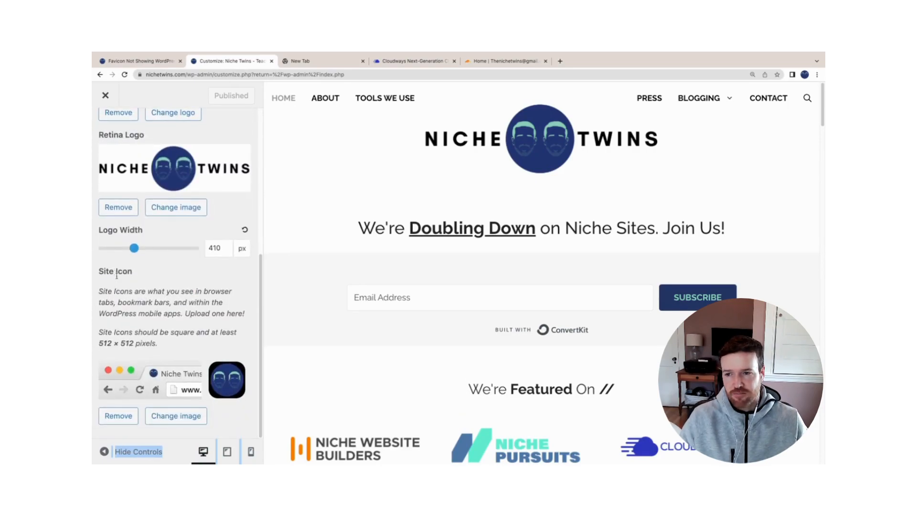
pyautogui.click(176, 416)
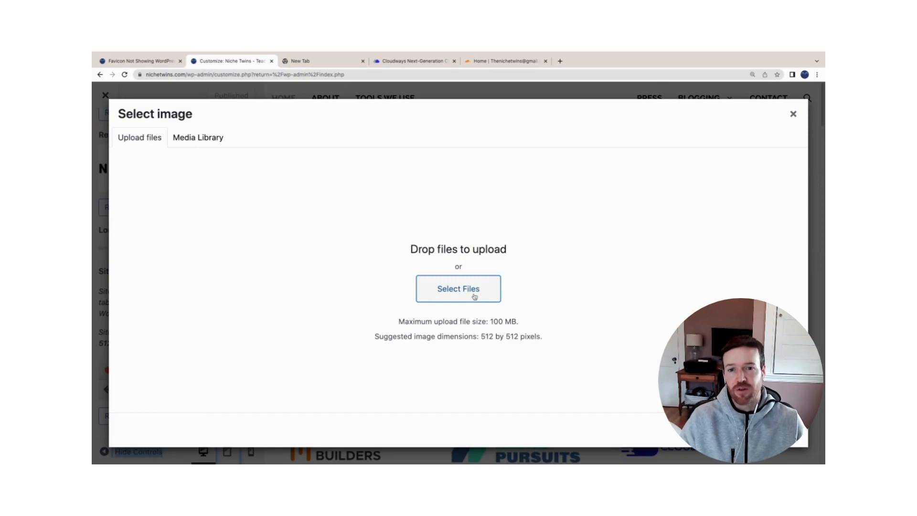
pyautogui.click(458, 289)
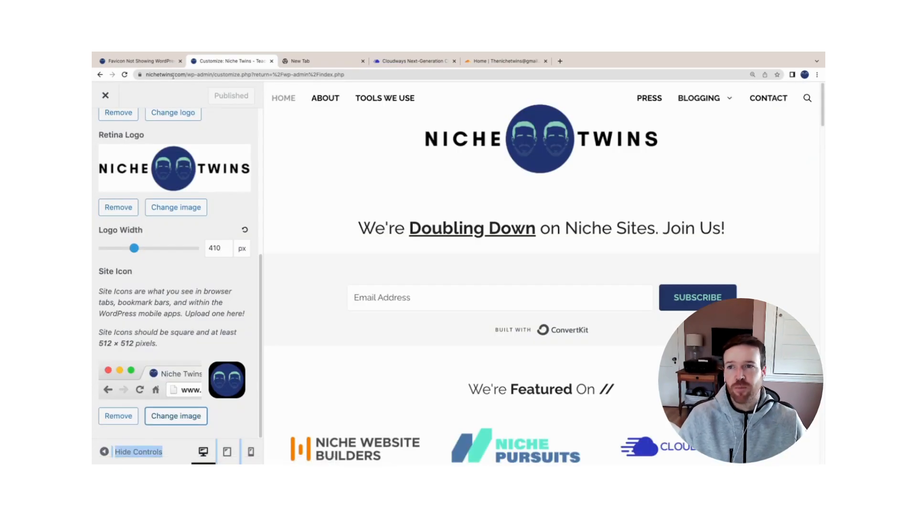
pyautogui.click(141, 61)
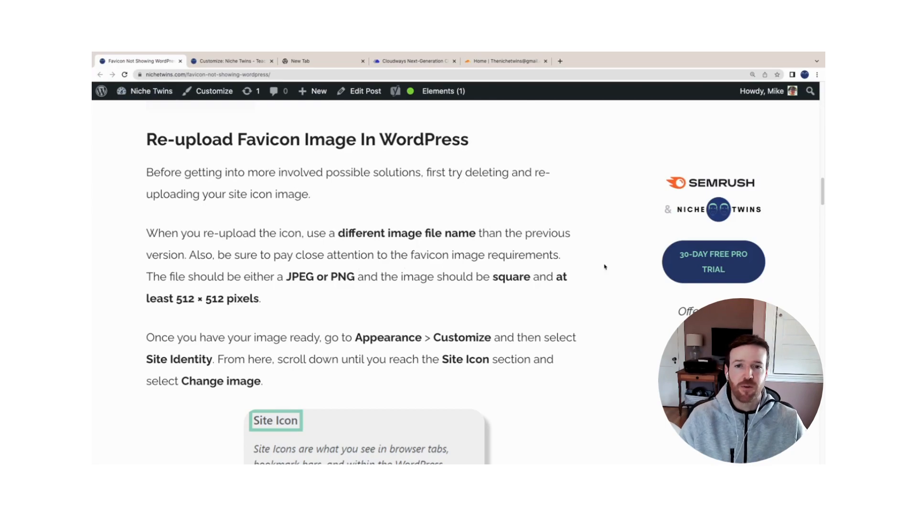
# - Read the article's Clear Cache section, then switch to the Google tab
pyautogui.scroll(-3)
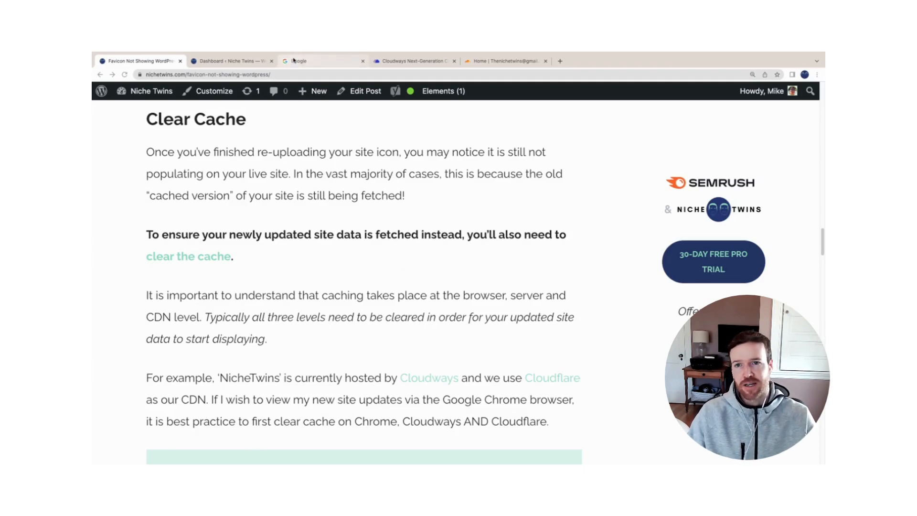
pyautogui.click(322, 61)
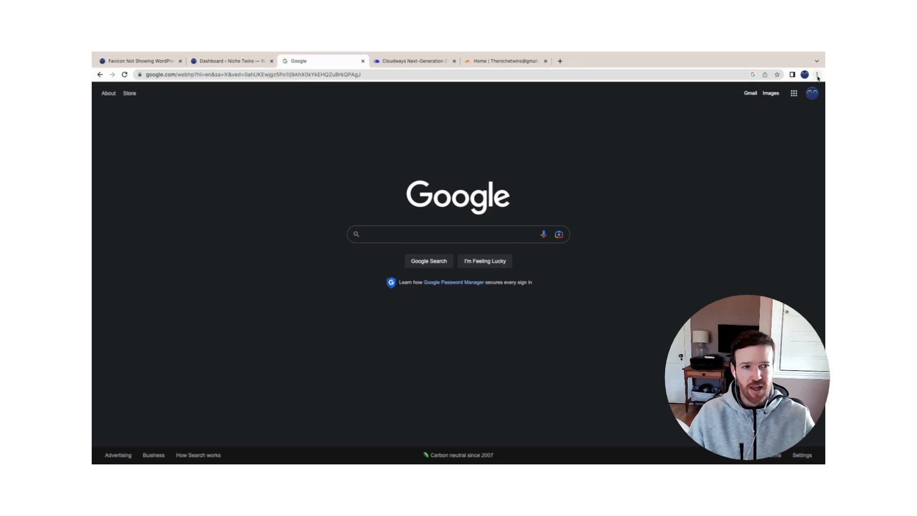
# - Clear Chrome's browsing history, cookies and cached files with time range All time
pyautogui.click(818, 74)
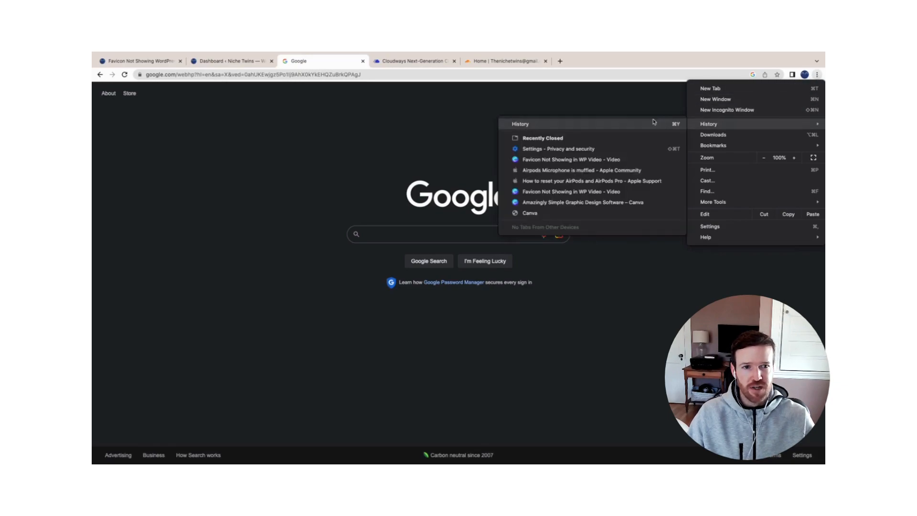
pyautogui.click(520, 124)
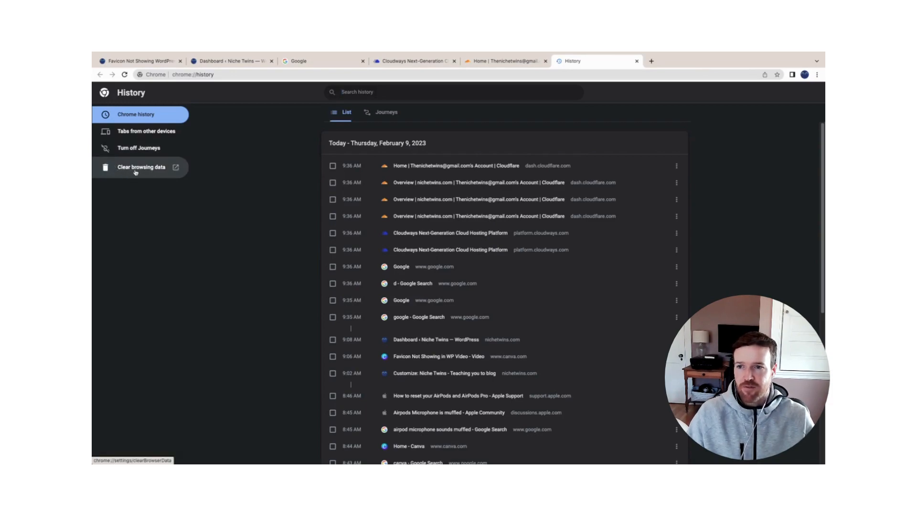
pyautogui.click(141, 167)
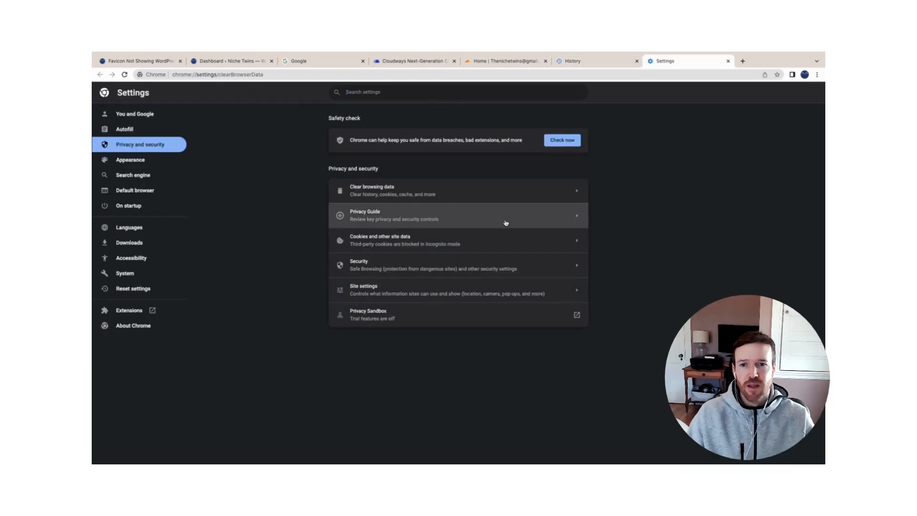
pyautogui.click(372, 190)
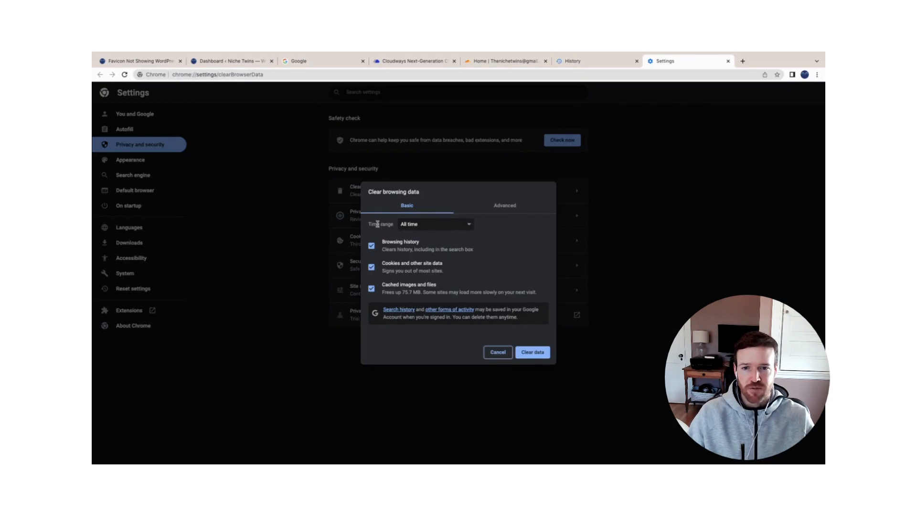
pyautogui.click(435, 224)
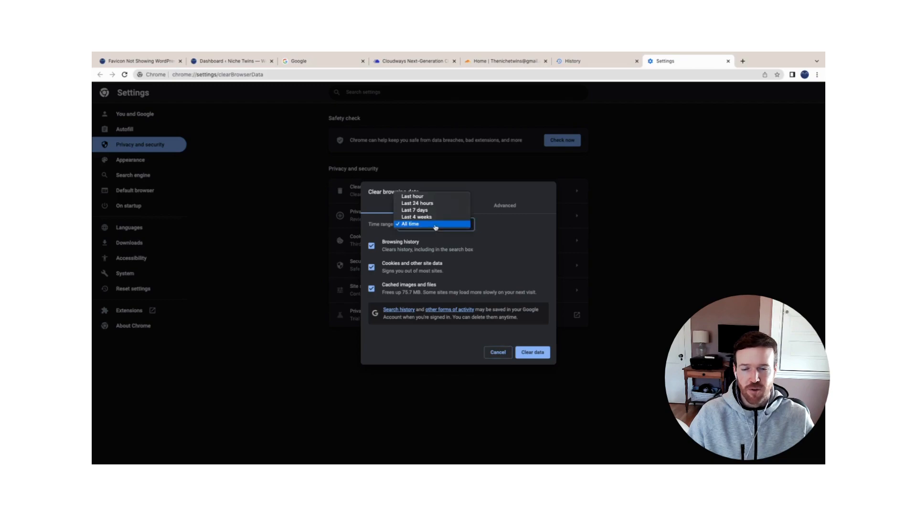
pyautogui.click(412, 224)
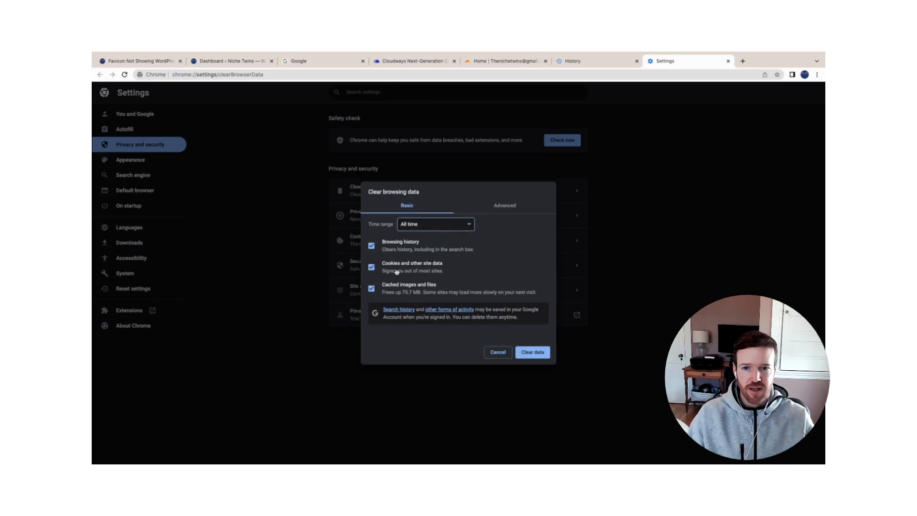
pyautogui.moveTo(484, 326)
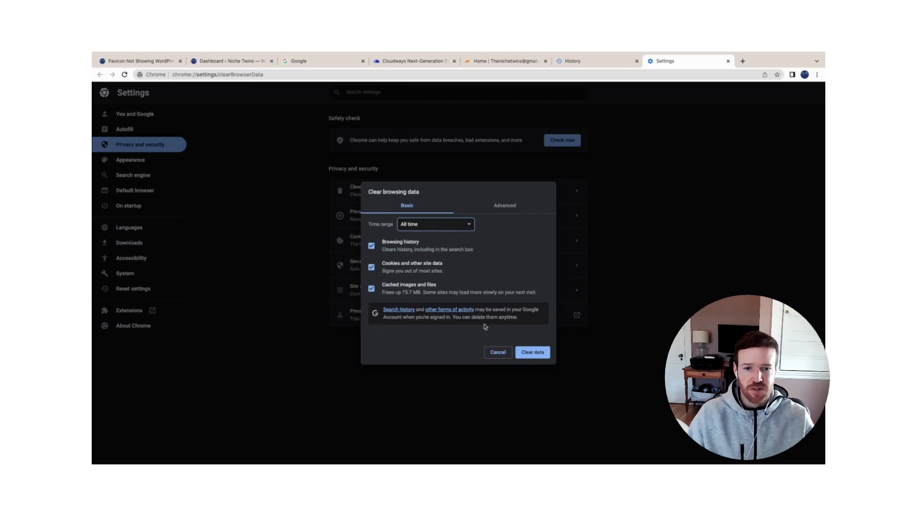
pyautogui.click(497, 352)
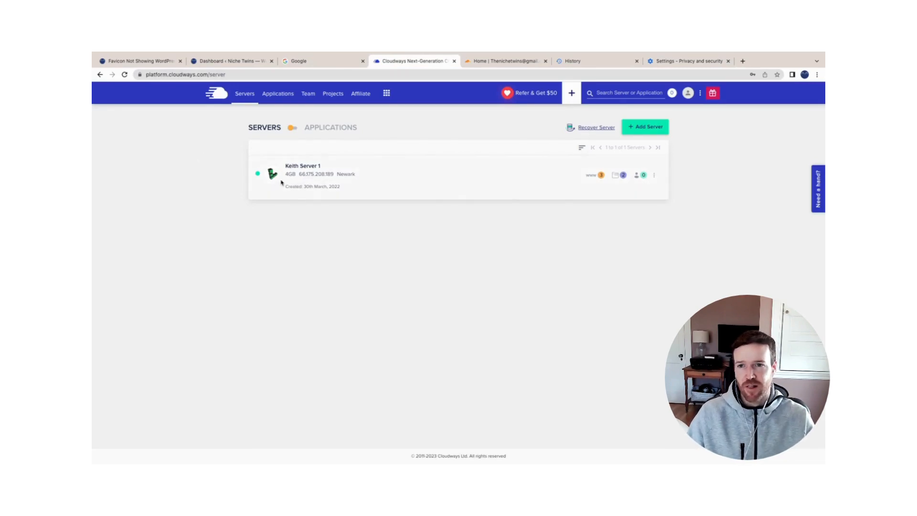
# - View Keith Server 1's Manage Services in Cloudways, then return to the WordPress dashboard
pyautogui.click(303, 169)
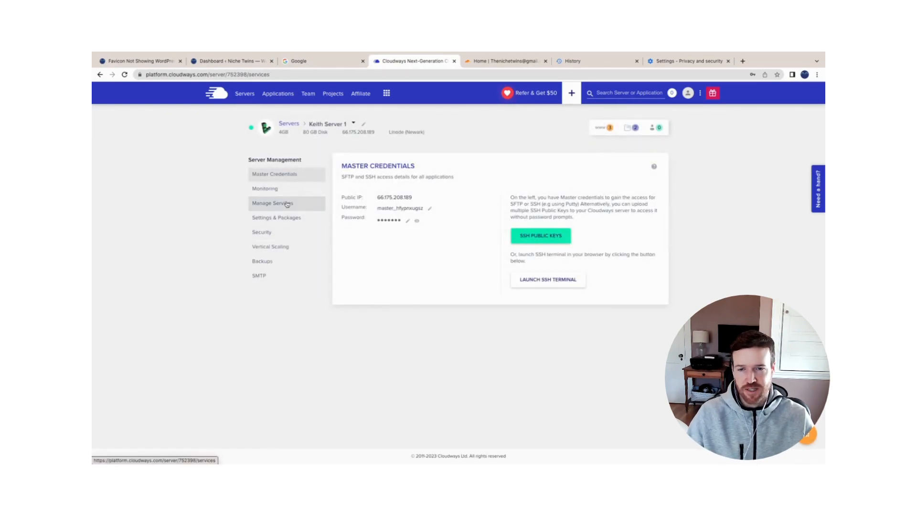
pyautogui.click(271, 203)
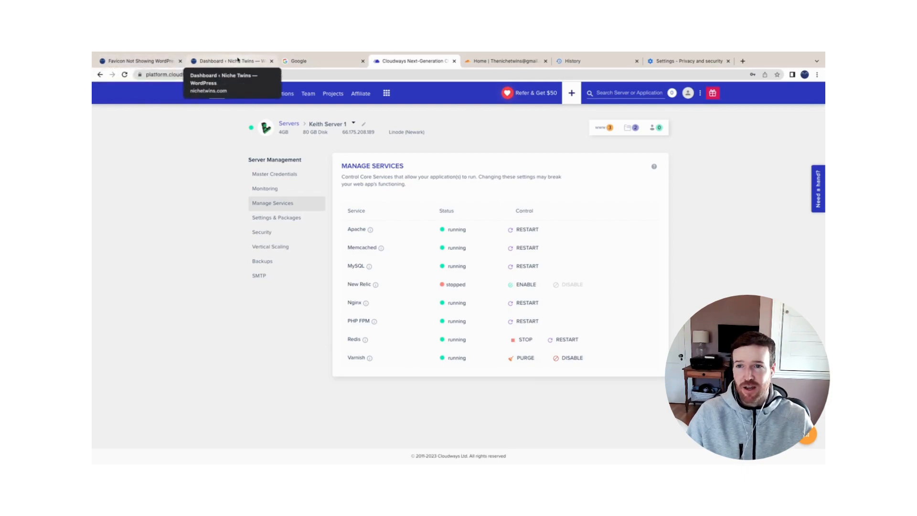
pyautogui.click(231, 61)
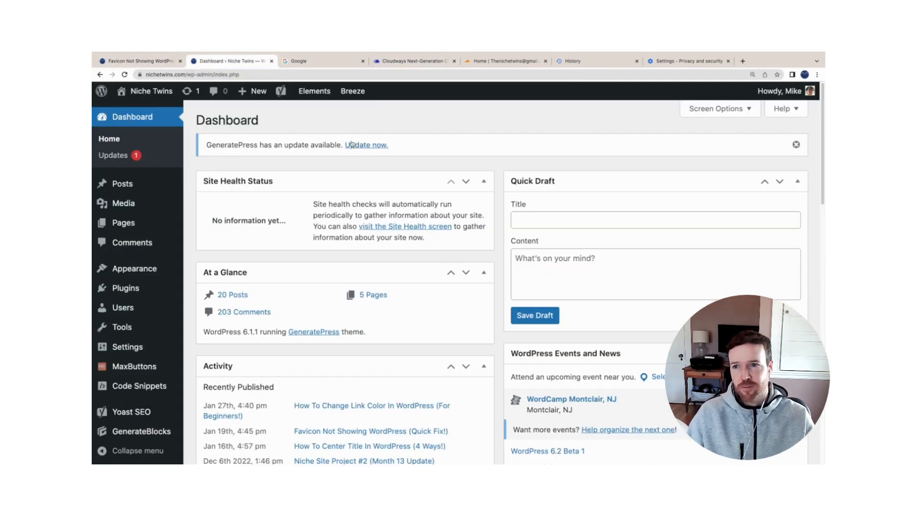
# - Show the Breeze cache menu in the admin bar, then go to Cloudflare
pyautogui.click(352, 91)
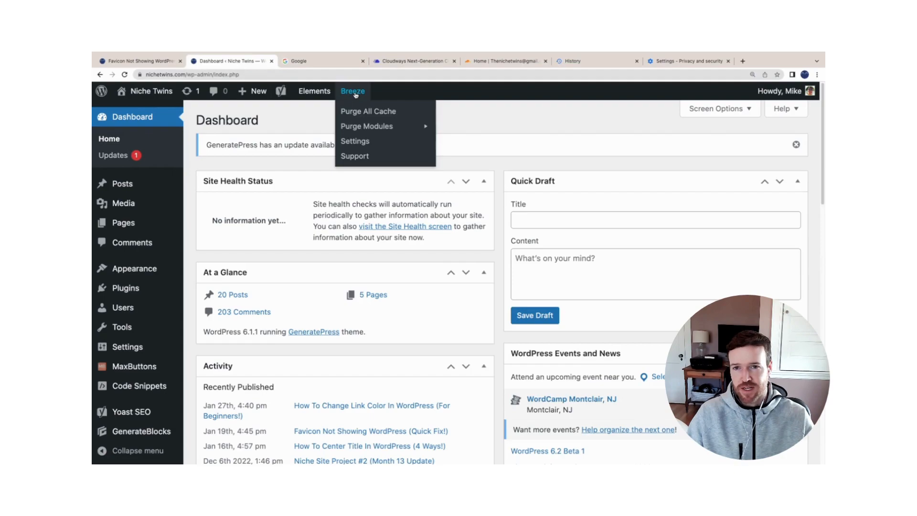
pyautogui.moveTo(367, 125)
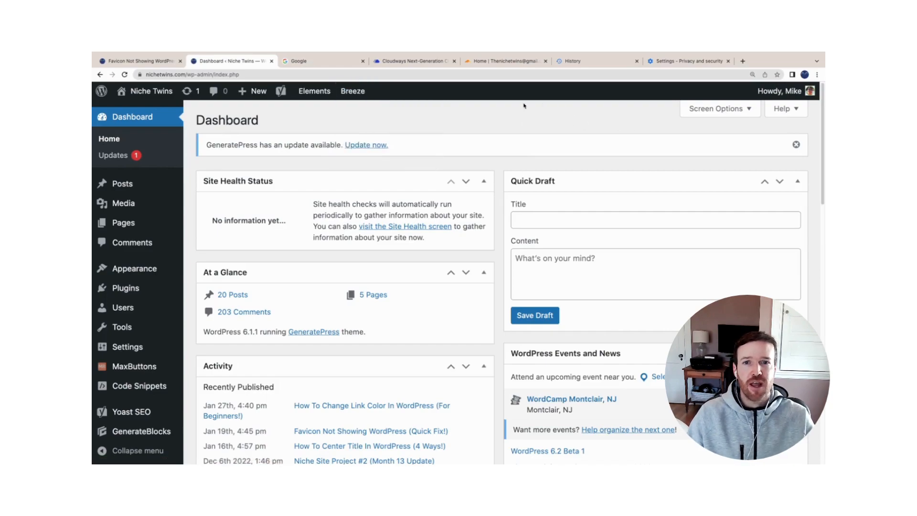
pyautogui.click(505, 60)
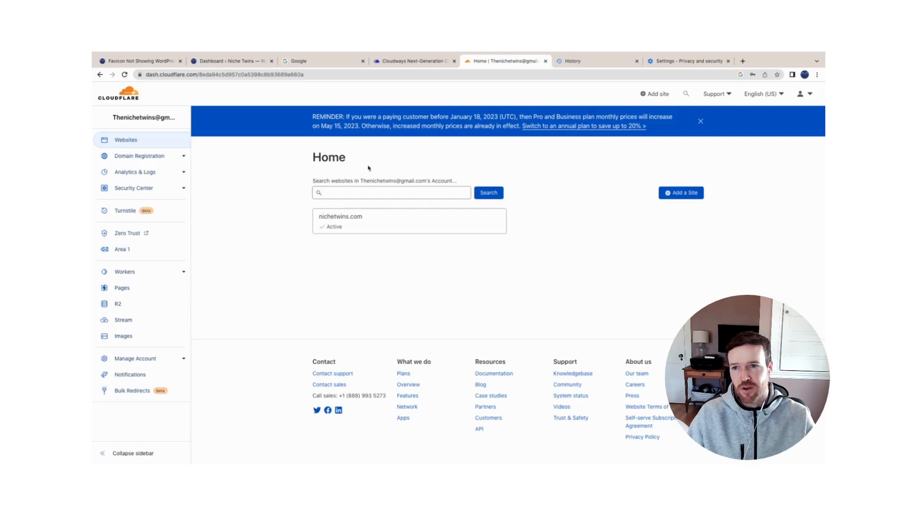
pyautogui.moveTo(371, 211)
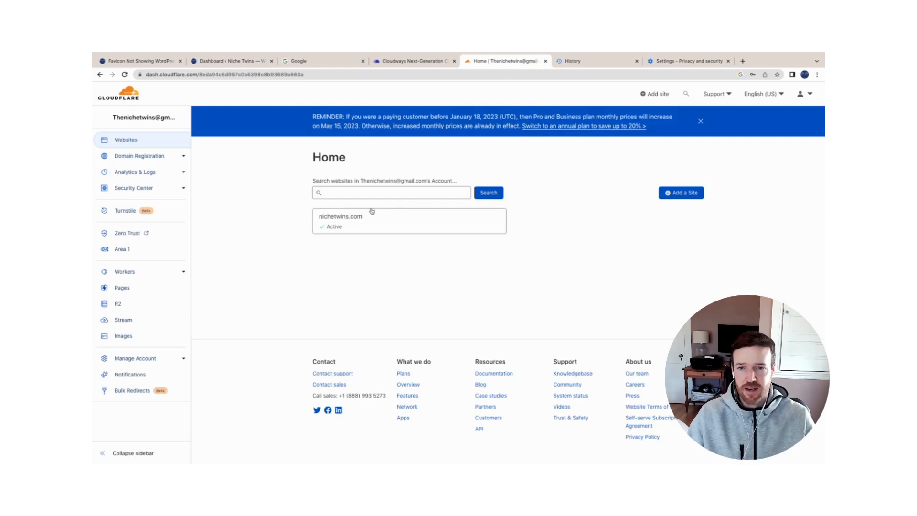
# - Open the nichetwins.com Overview in Cloudflare, then return to the favicon article
pyautogui.click(341, 217)
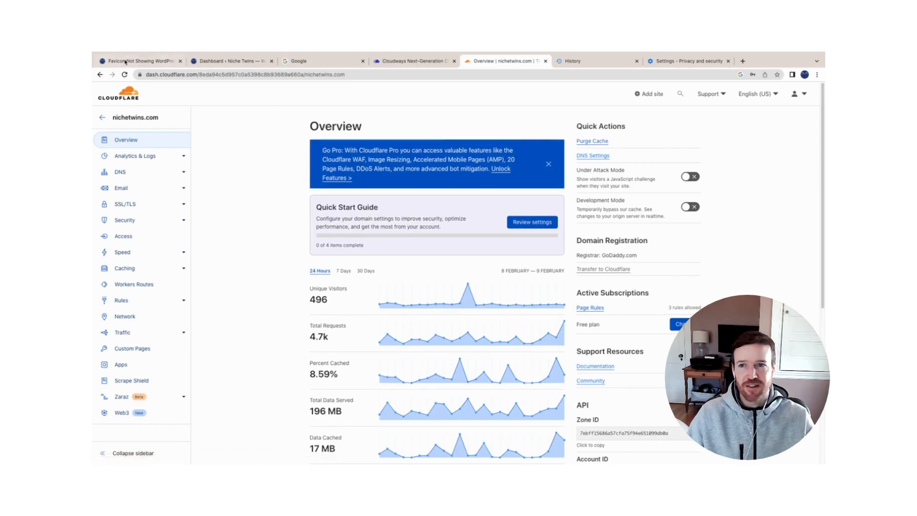
pyautogui.click(140, 60)
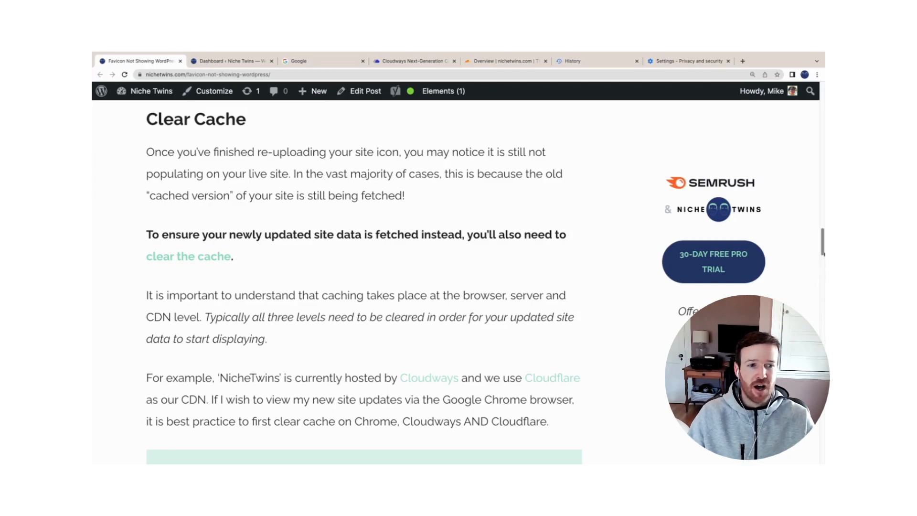
# - Scroll from Clear Cache to the 'Install Really Simple SSL Plugin' section
pyautogui.scroll(-3)
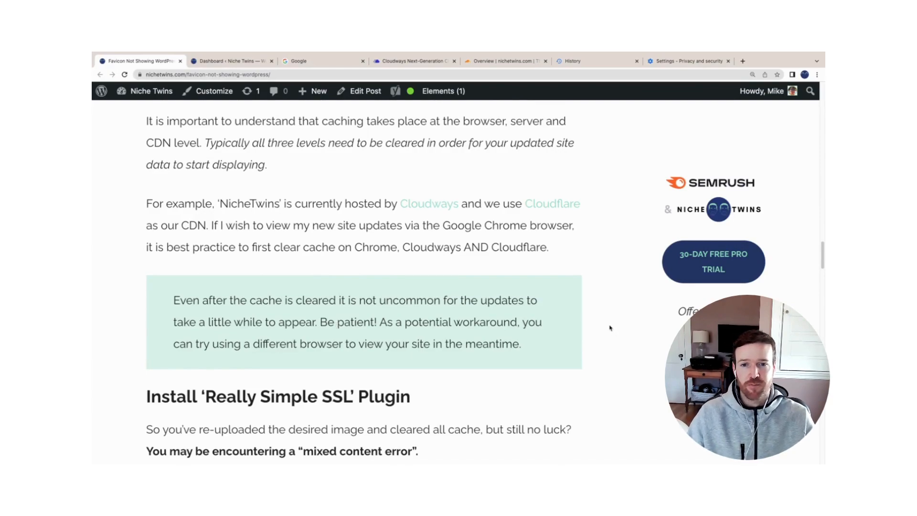
pyautogui.scroll(-3)
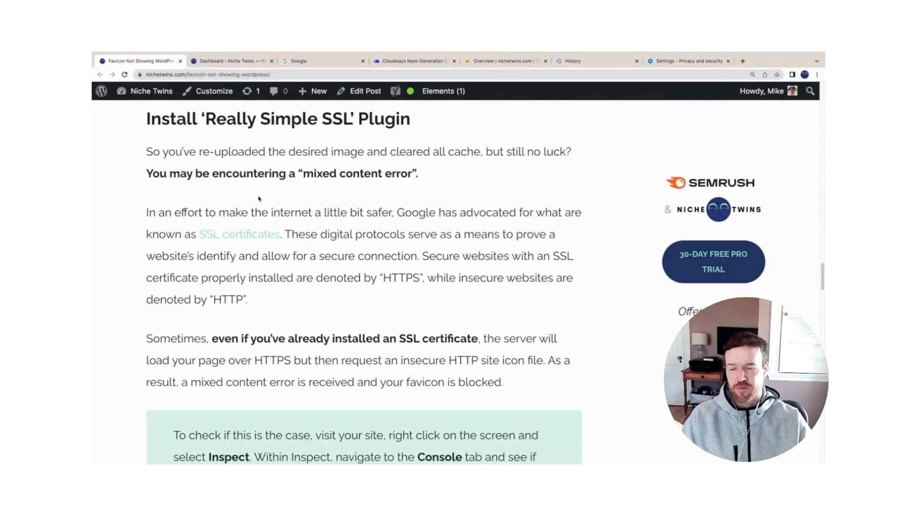
pyautogui.moveTo(351, 188)
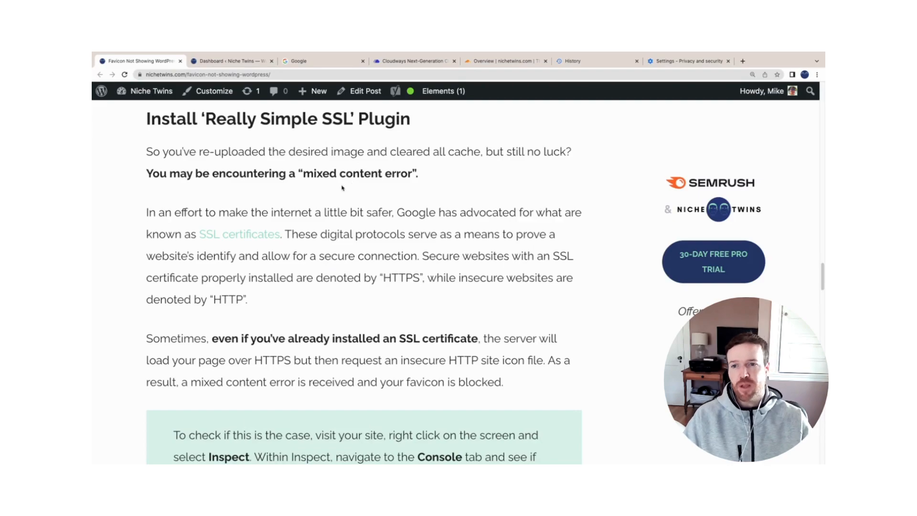
pyautogui.moveTo(191, 186)
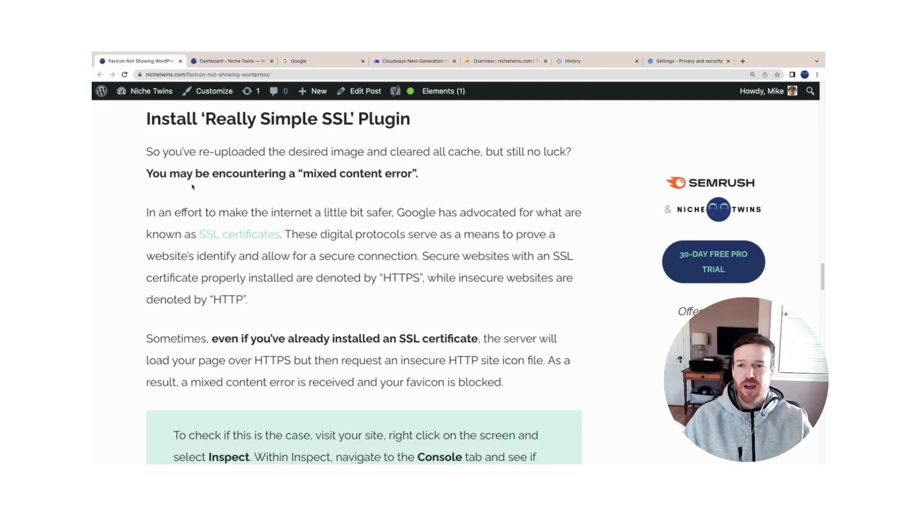
pyautogui.moveTo(335, 195)
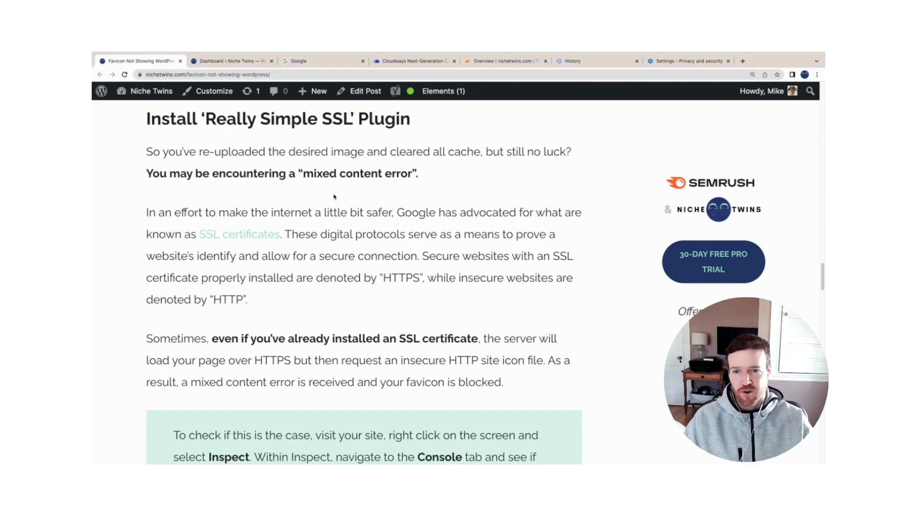
pyautogui.moveTo(331, 255)
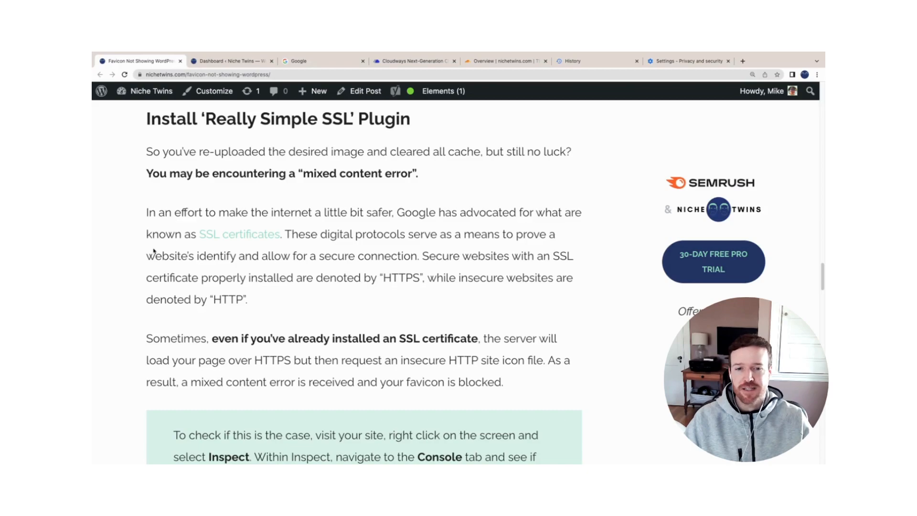
pyautogui.moveTo(542, 240)
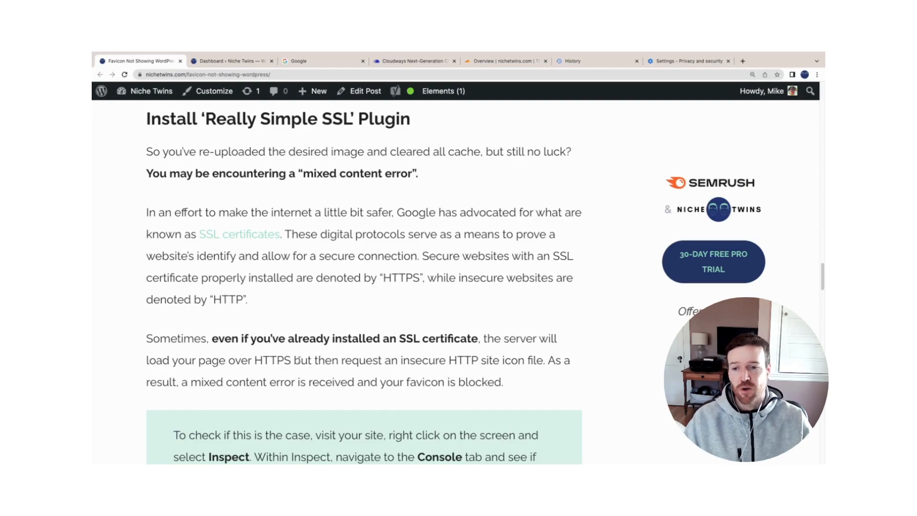
pyautogui.moveTo(375, 310)
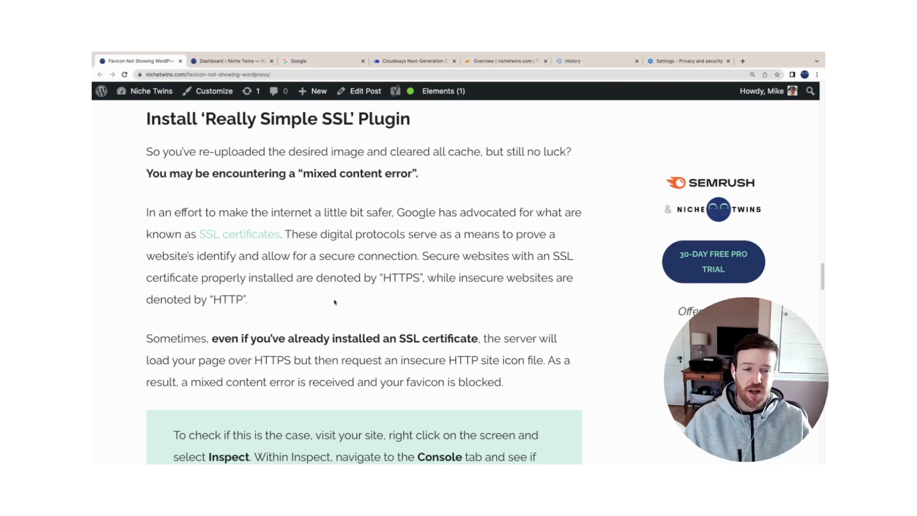
pyautogui.scroll(-3)
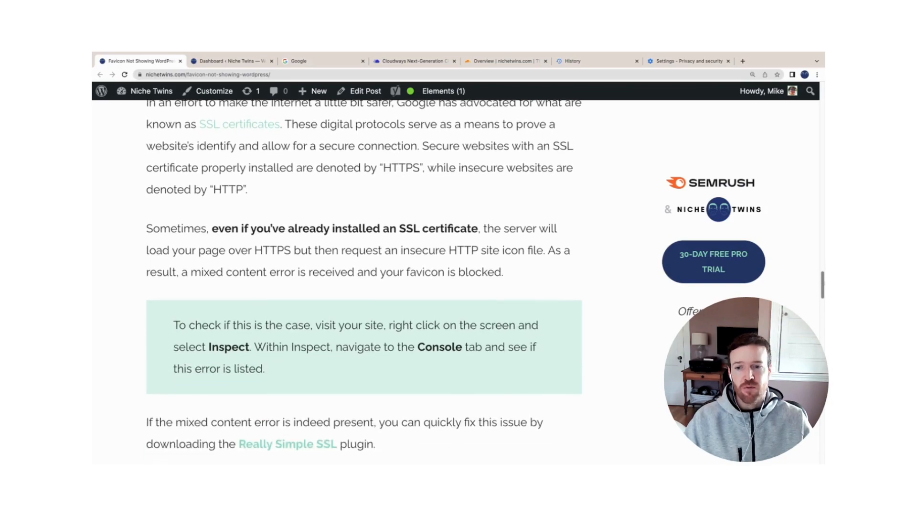
pyautogui.scroll(-3)
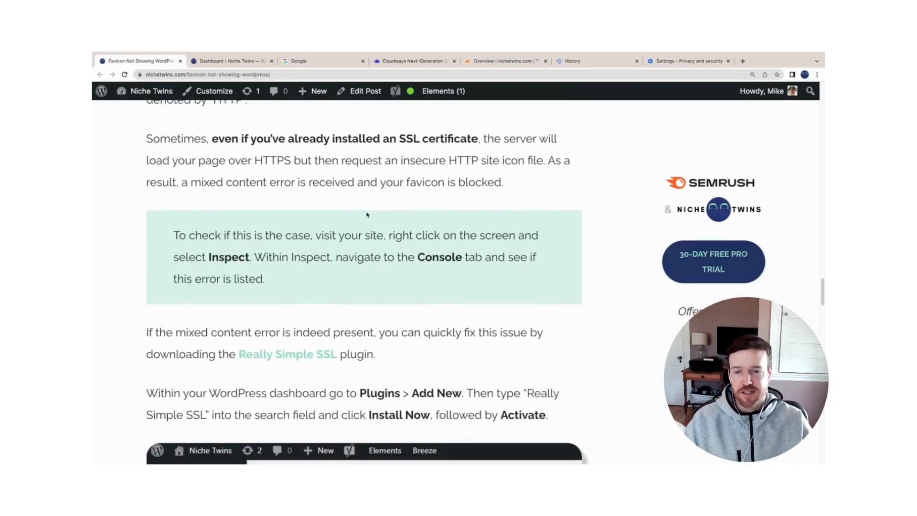
pyautogui.rightClick(377, 202)
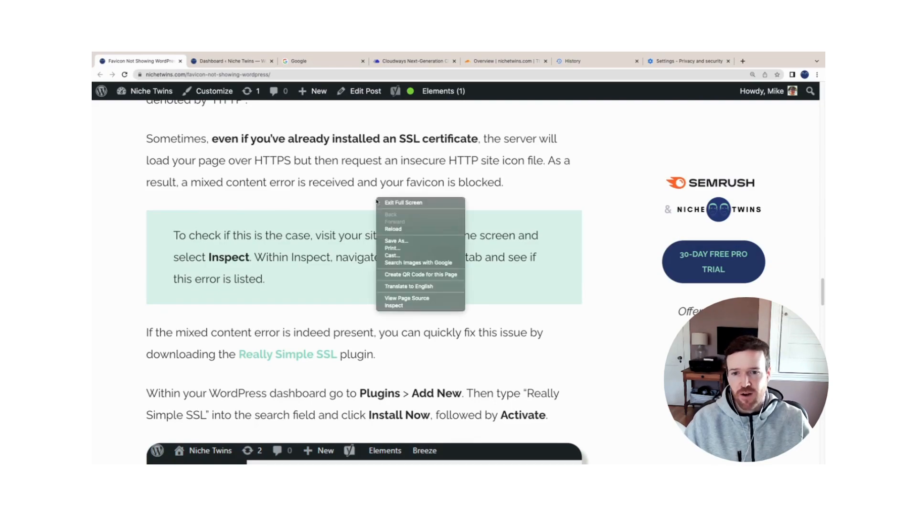
pyautogui.moveTo(398, 306)
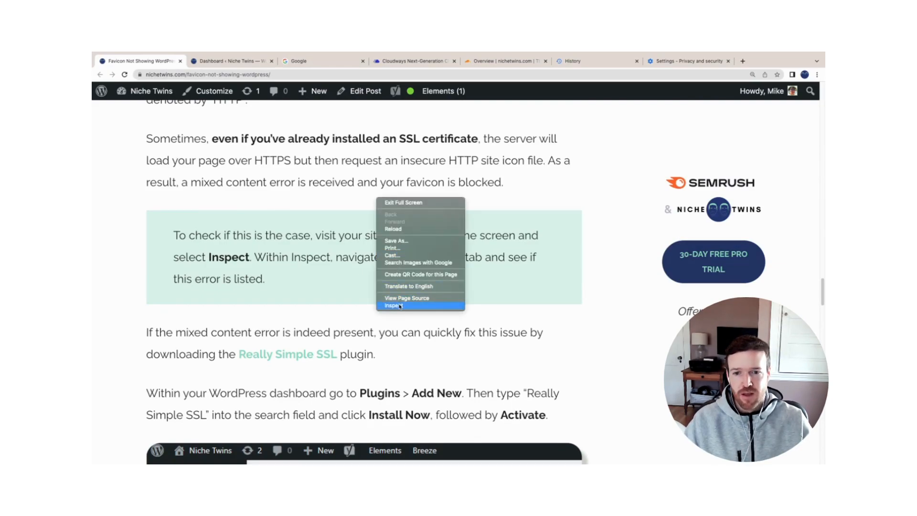
pyautogui.click(397, 305)
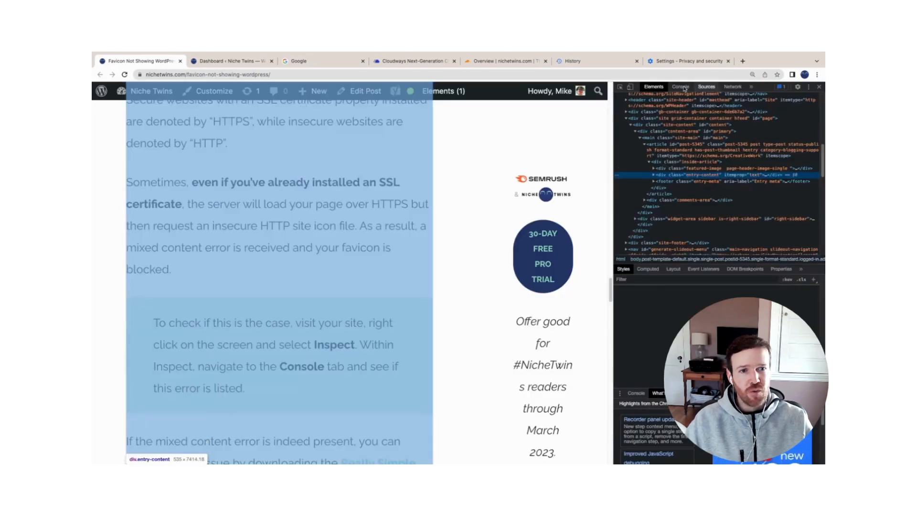
pyautogui.click(680, 87)
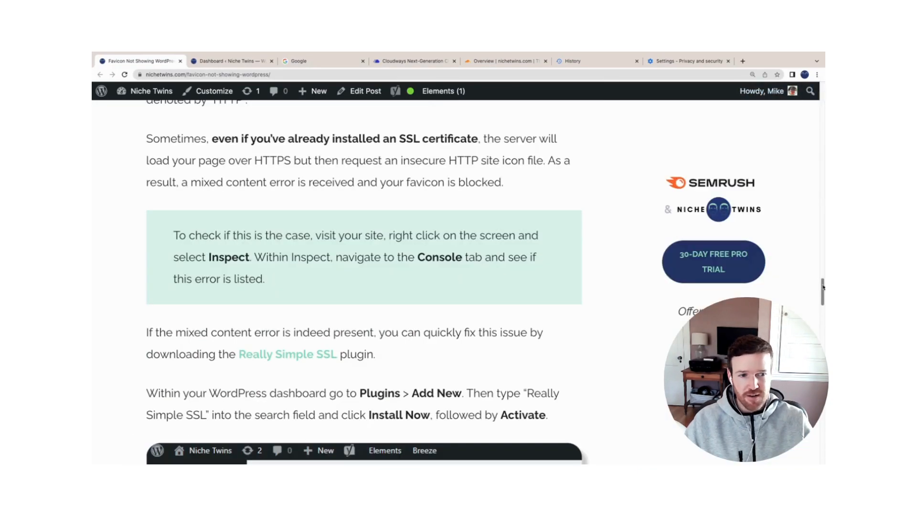
pyautogui.scroll(-3)
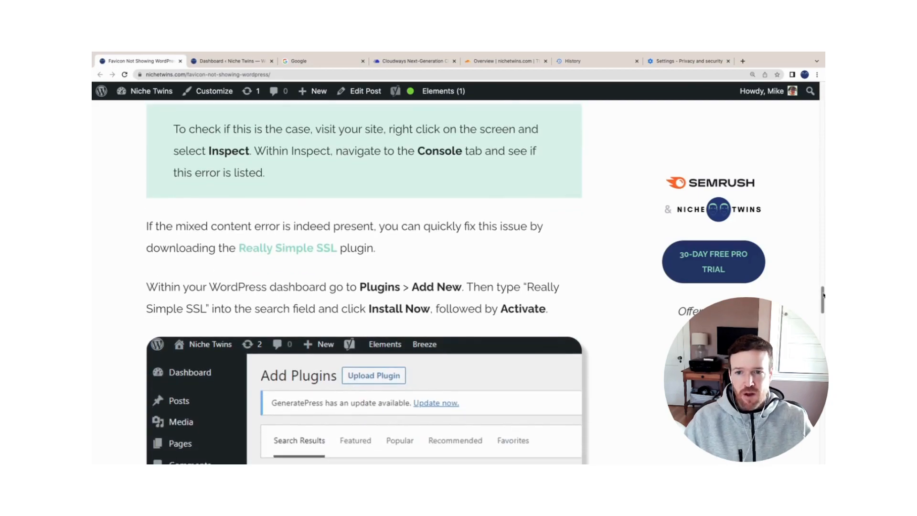
pyautogui.scroll(-3)
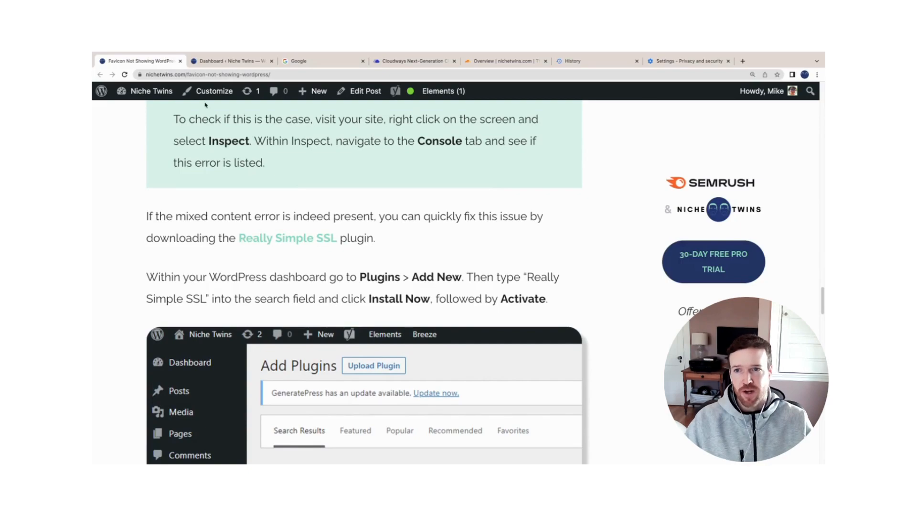
# - Check Installed Plugins for an active Really Simple SSL and open its Settings
pyautogui.click(231, 61)
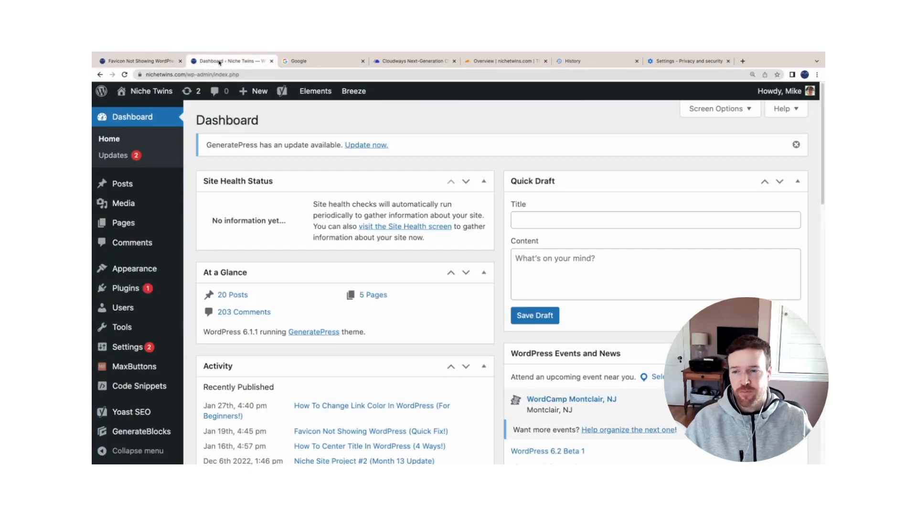
pyautogui.moveTo(125, 288)
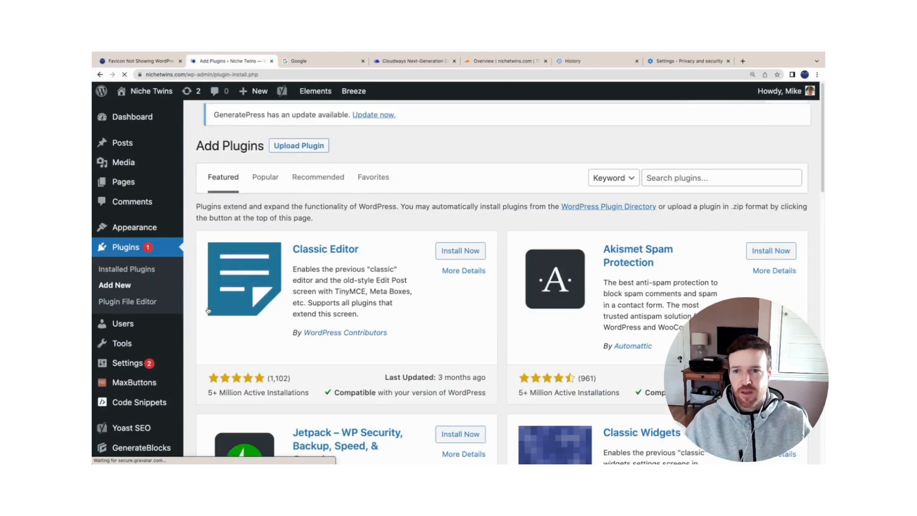
pyautogui.click(721, 179)
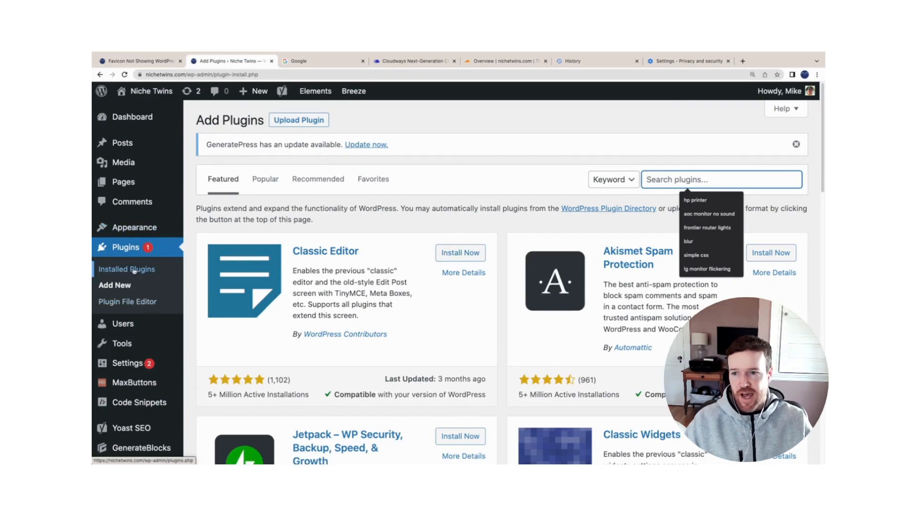
pyautogui.click(128, 269)
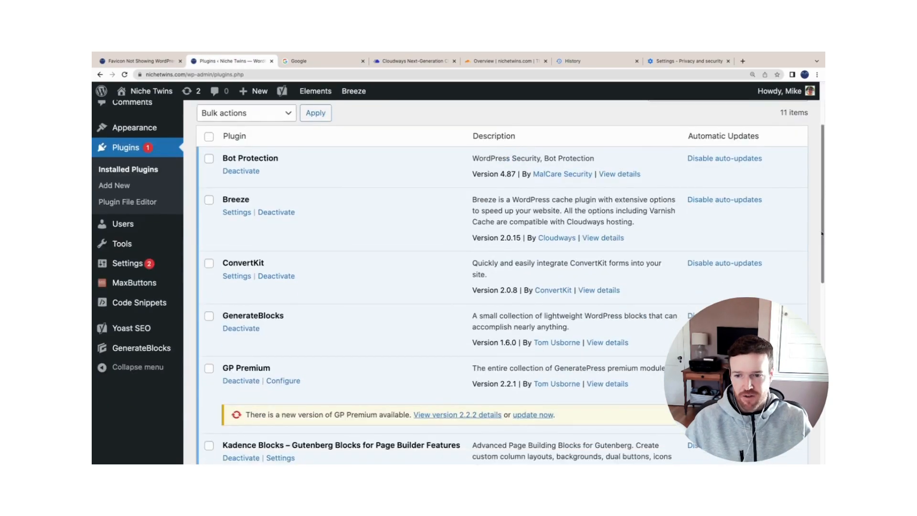
pyautogui.scroll(-3)
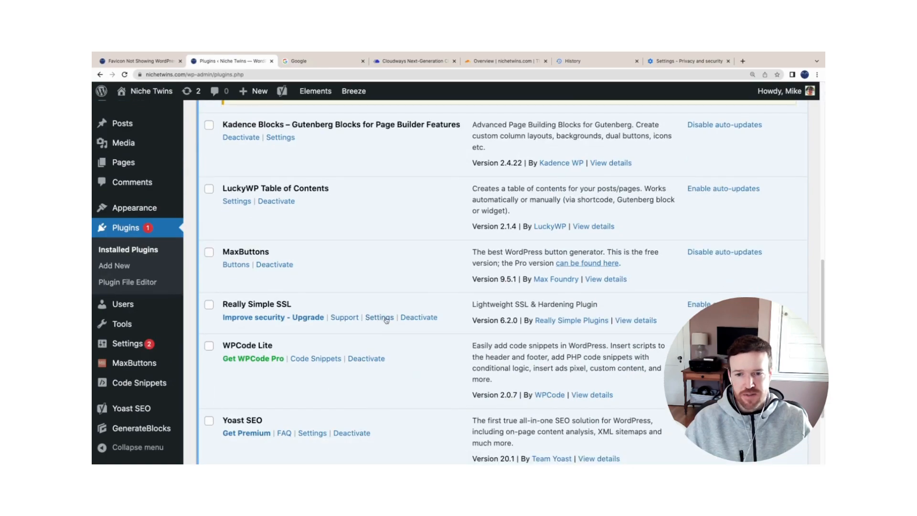
pyautogui.click(379, 317)
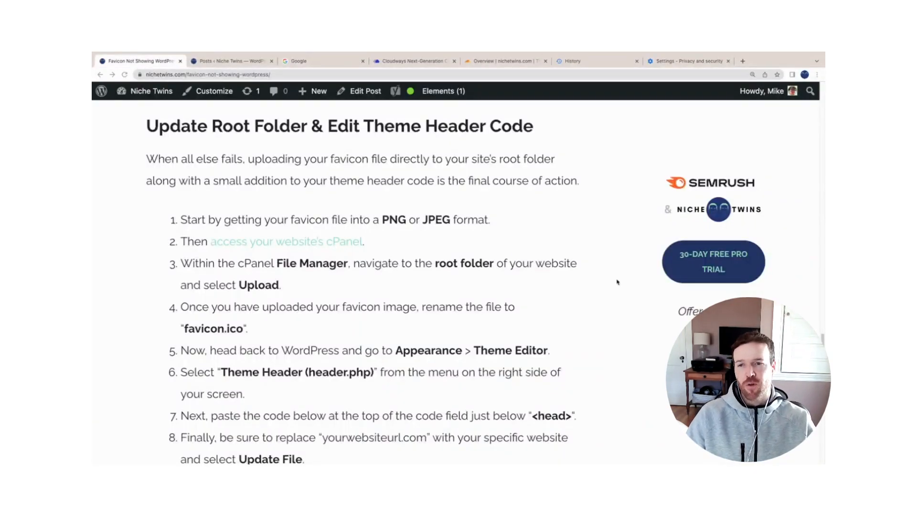
pyautogui.moveTo(621, 282)
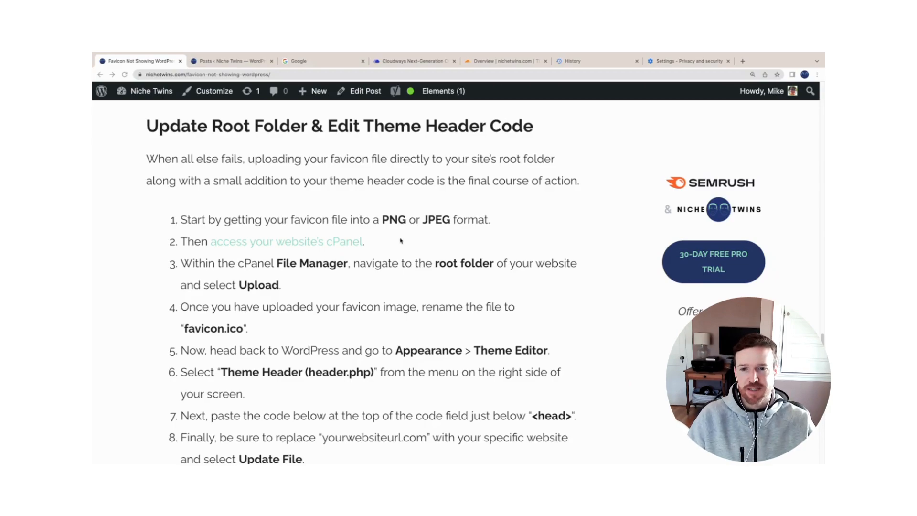
pyautogui.moveTo(362, 252)
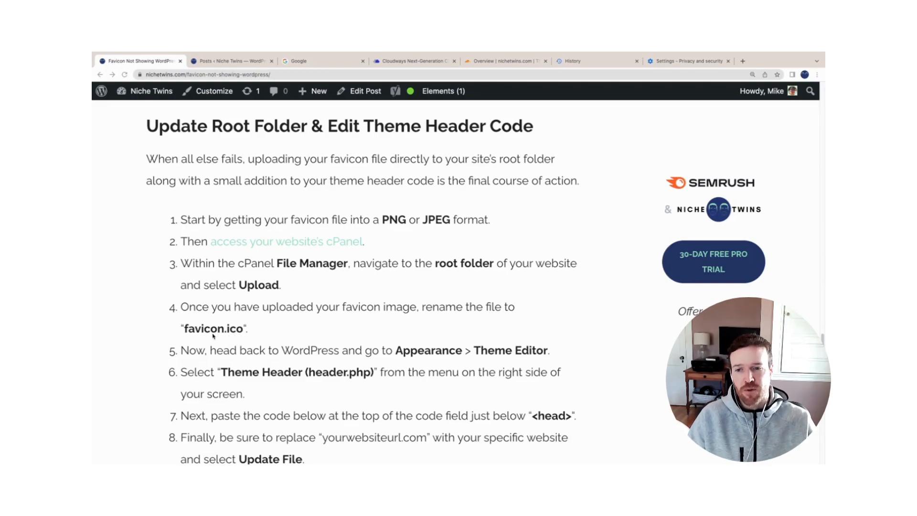
pyautogui.moveTo(313, 332)
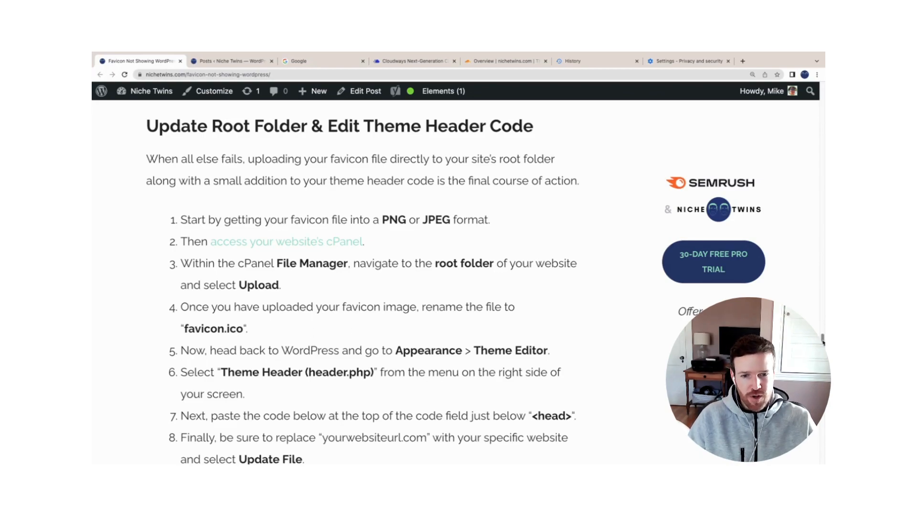
# - Select the favicon link code snippet in the article and switch to the WordPress admin
pyautogui.scroll(-3)
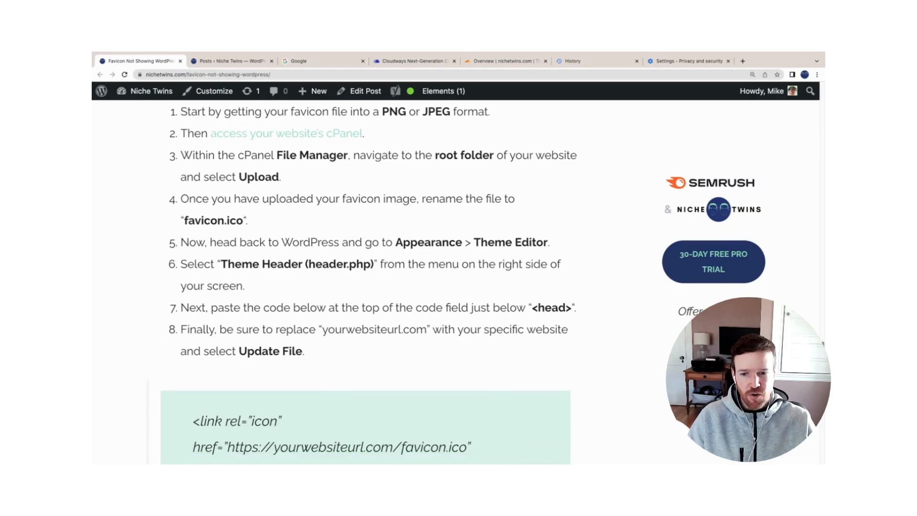
pyautogui.scroll(-3)
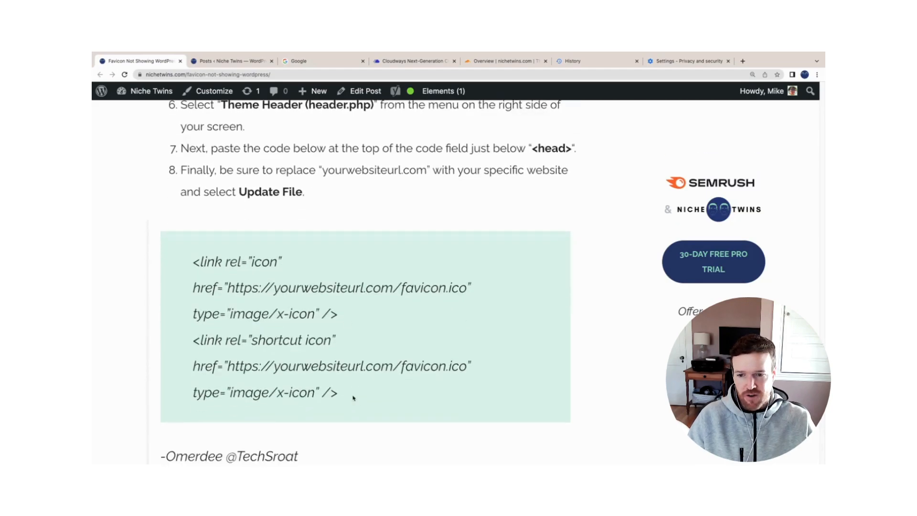
pyautogui.moveTo(193, 261); pyautogui.dragTo(338, 392)
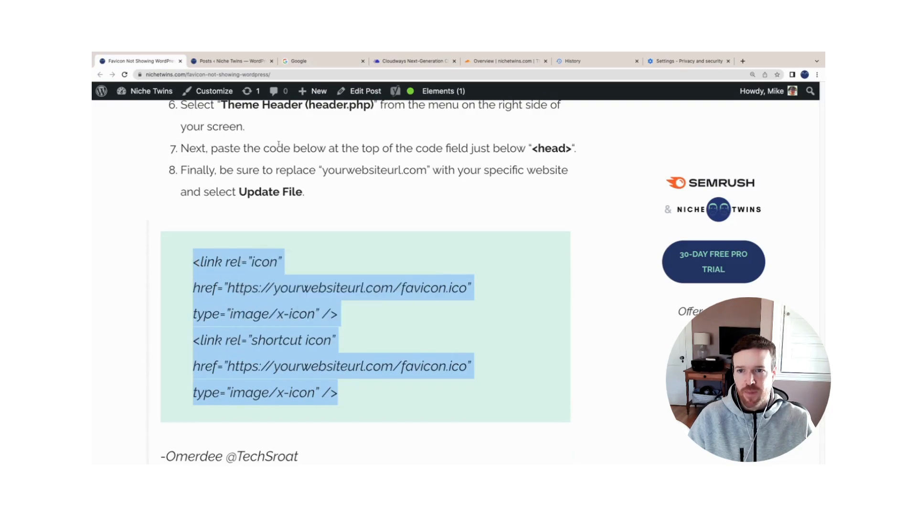
pyautogui.click(231, 60)
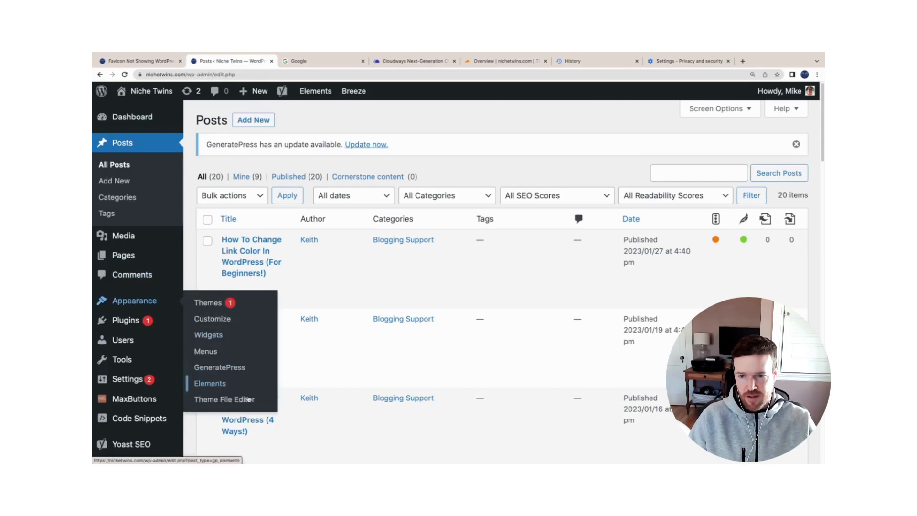
# - Open GeneratePress's header.php in the Theme File Editor, then return to the favicon article
pyautogui.click(224, 399)
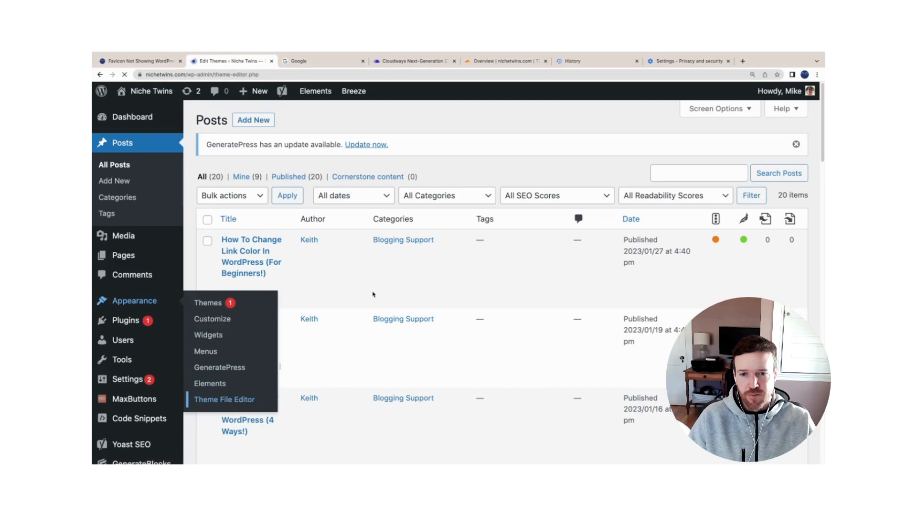
pyautogui.click(223, 399)
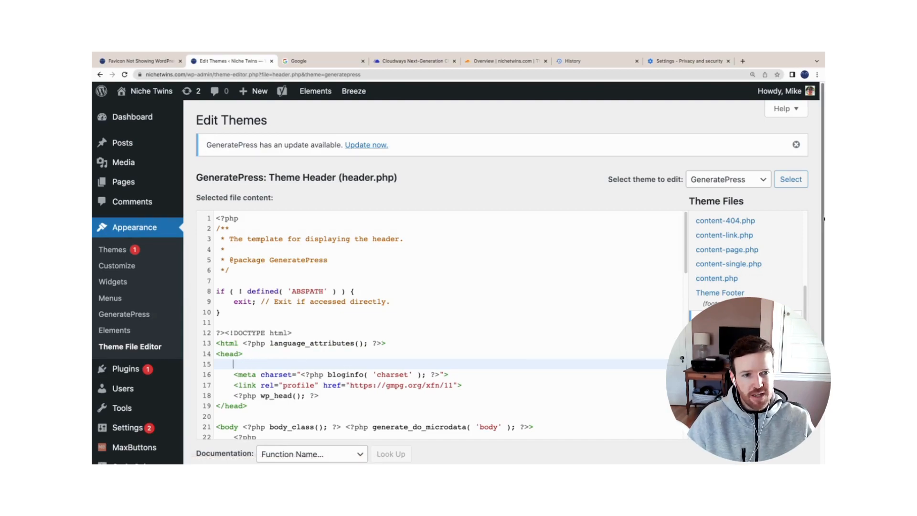
pyautogui.scroll(-3)
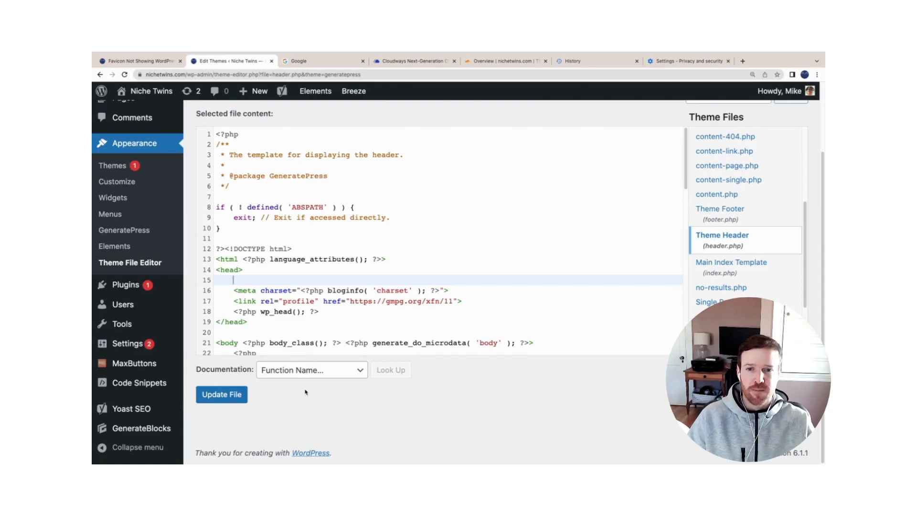
pyautogui.click(141, 60)
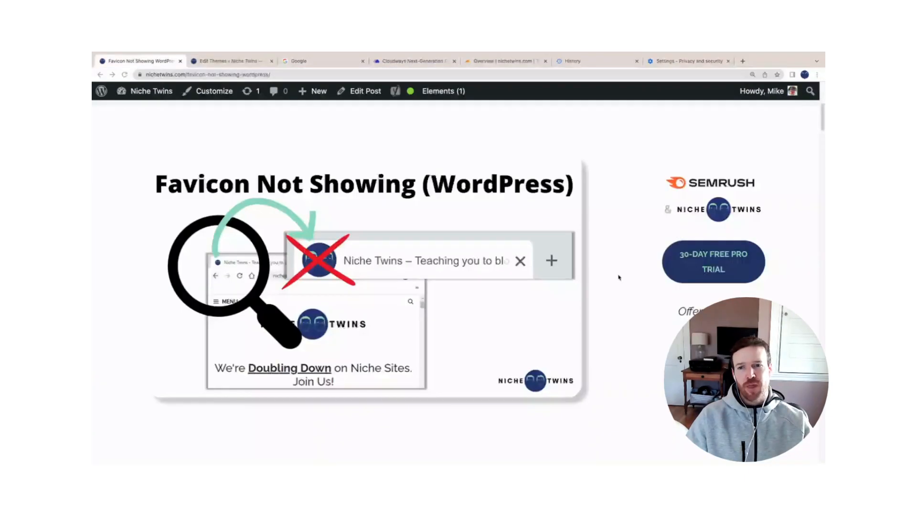